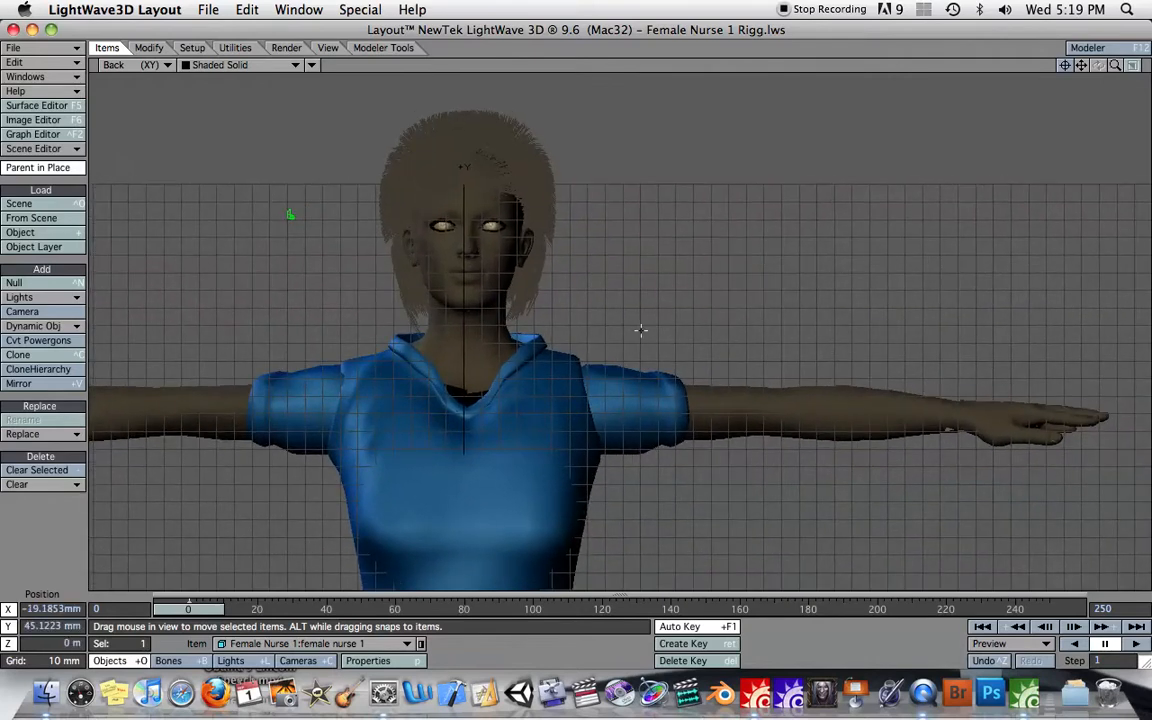
mouse_move(604, 292)
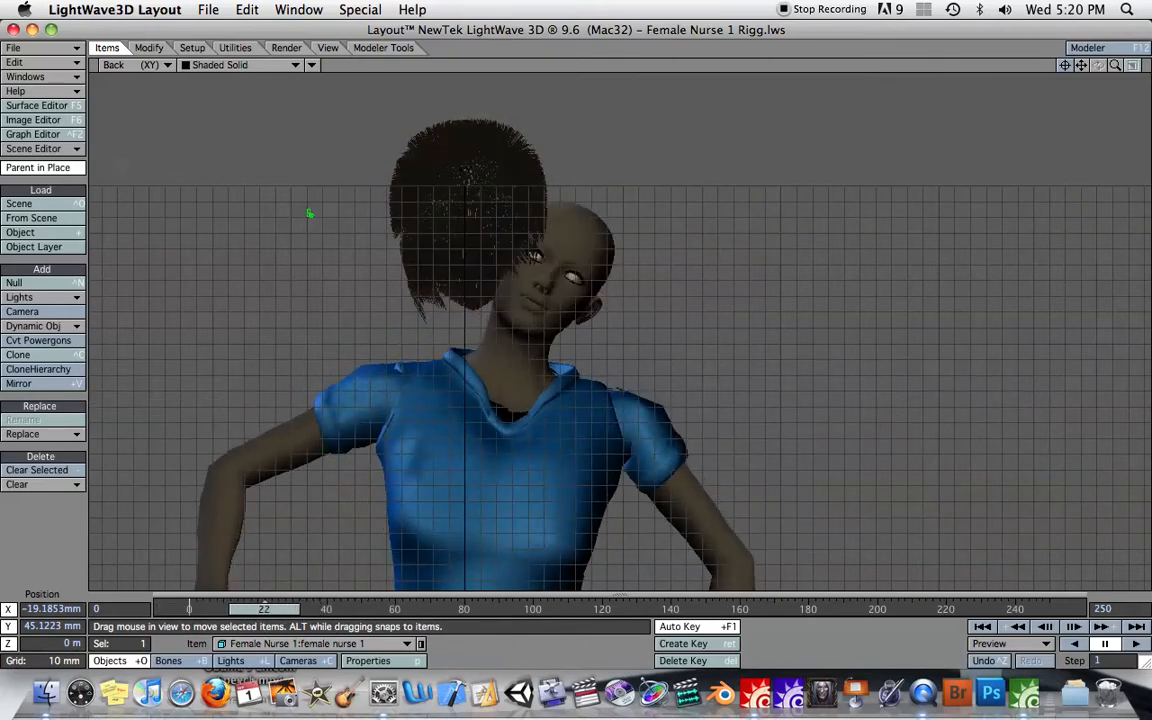
Scrub the timeline to check the hair motion and move the properties window clear of the viewport
left_click_drag(264, 608, 280, 608)
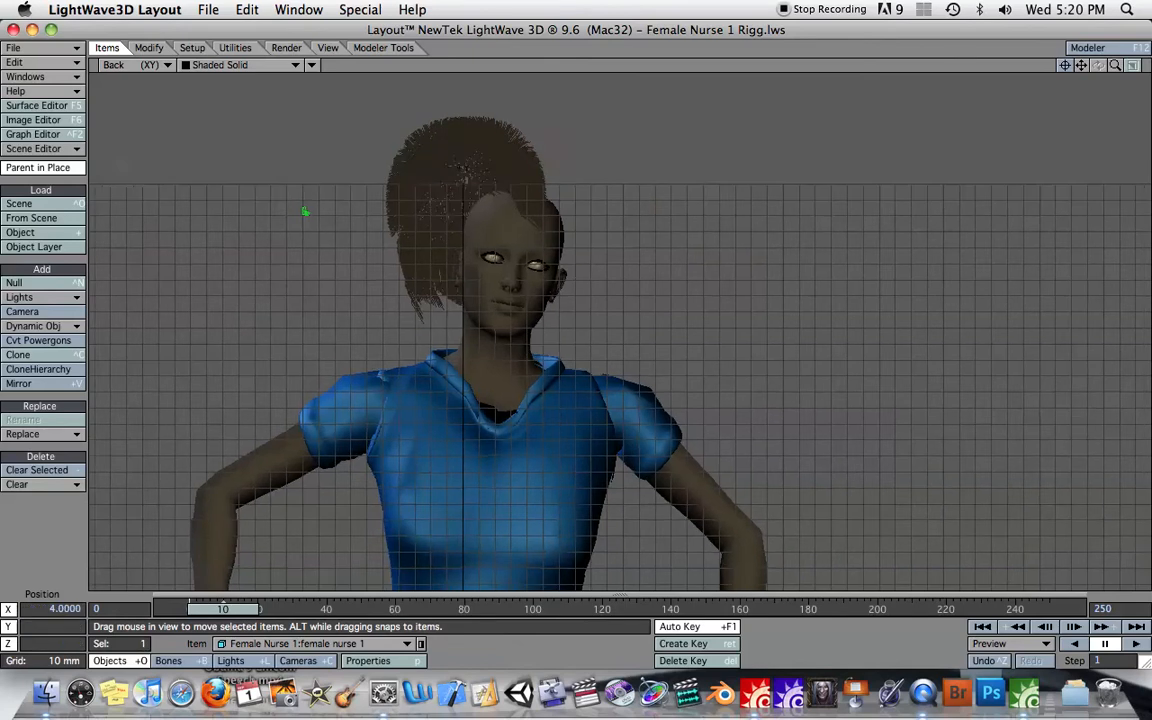
left_click_drag(304, 210, 194, 168)
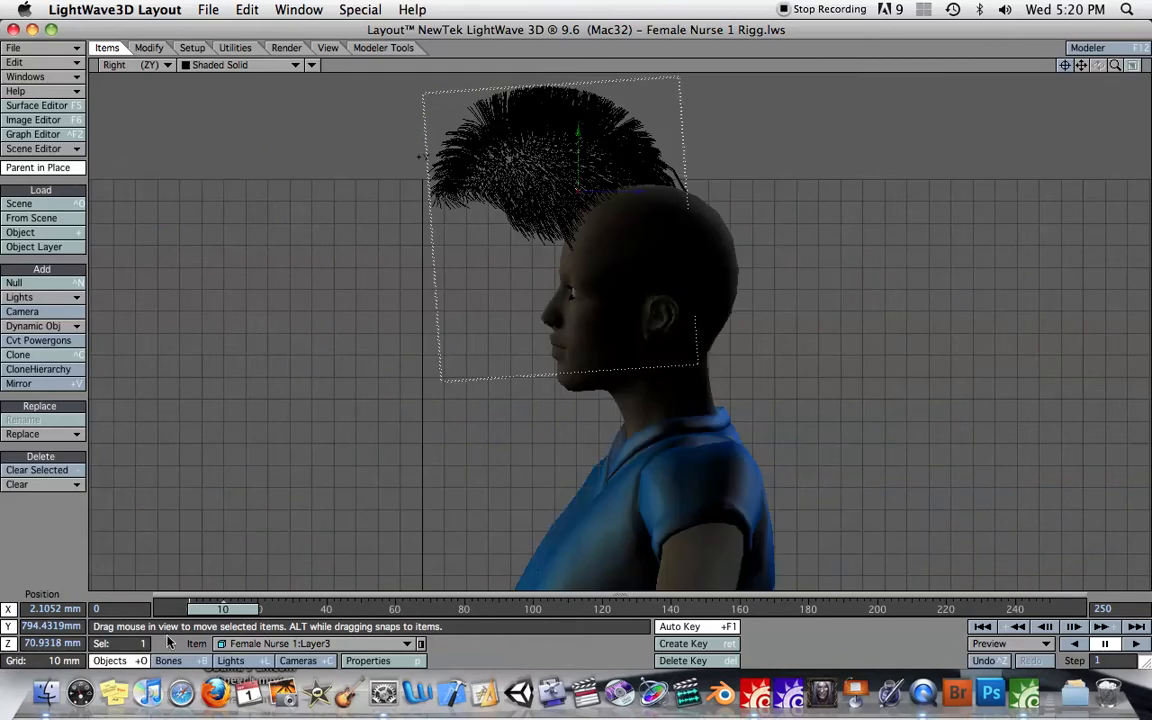
left_click_drag(222, 608, 284, 608)
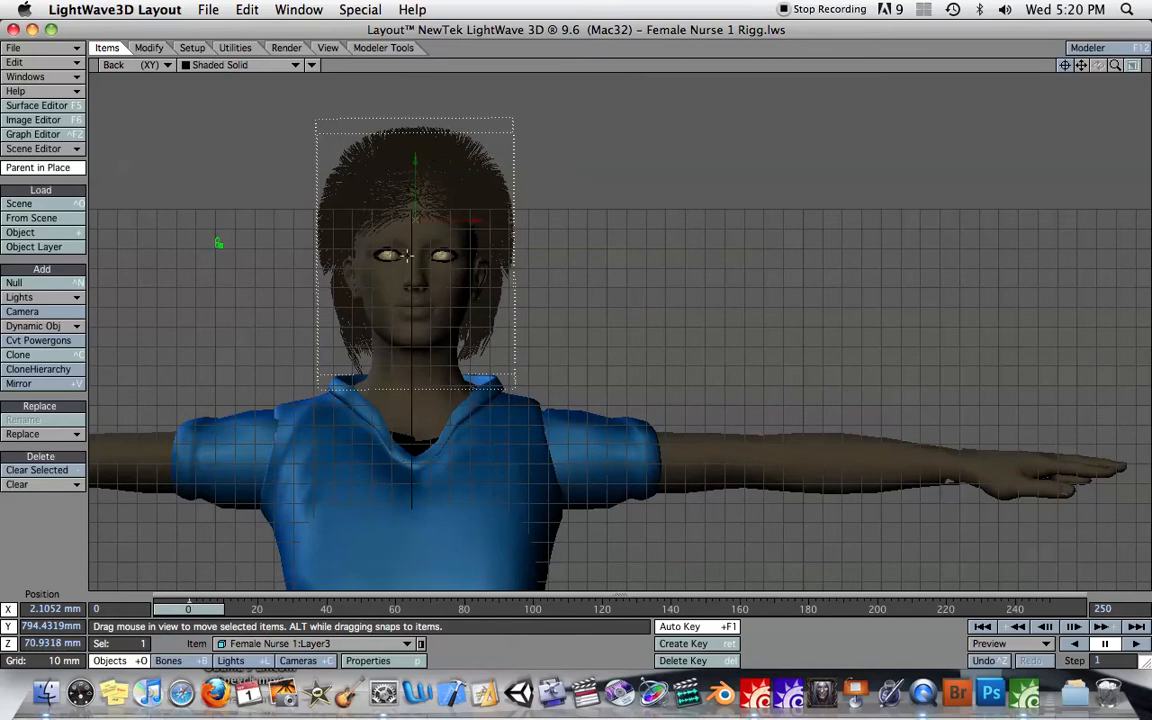
mouse_move(436, 330)
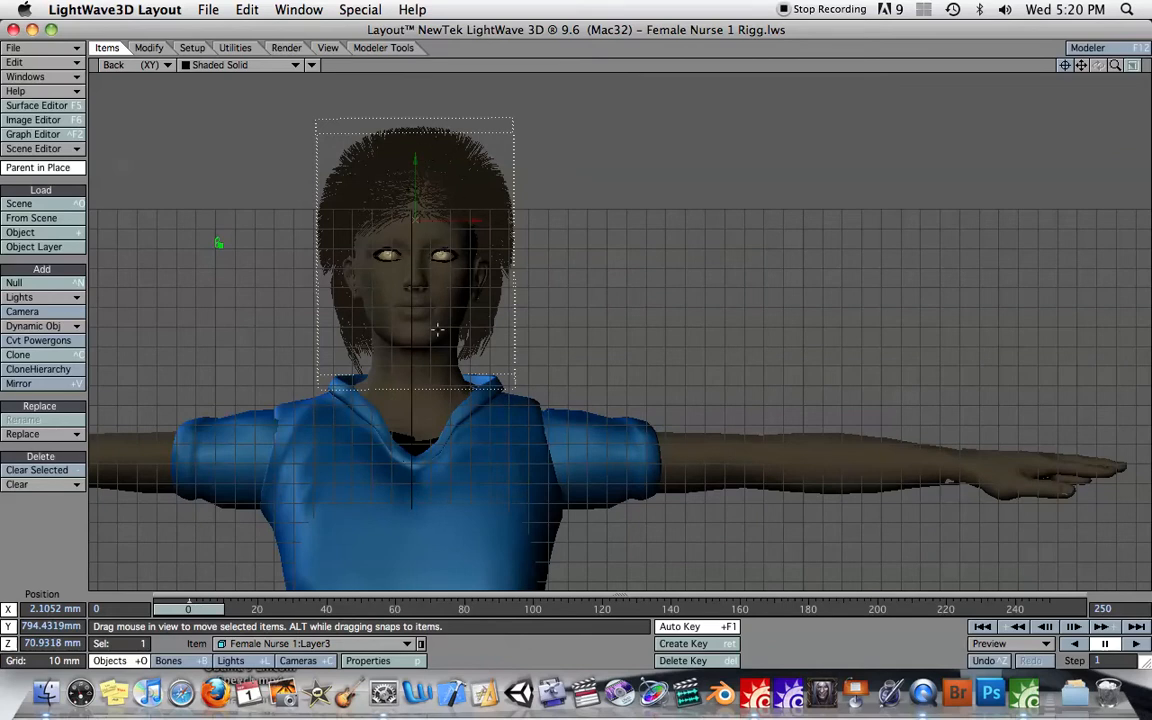
mouse_move(516, 424)
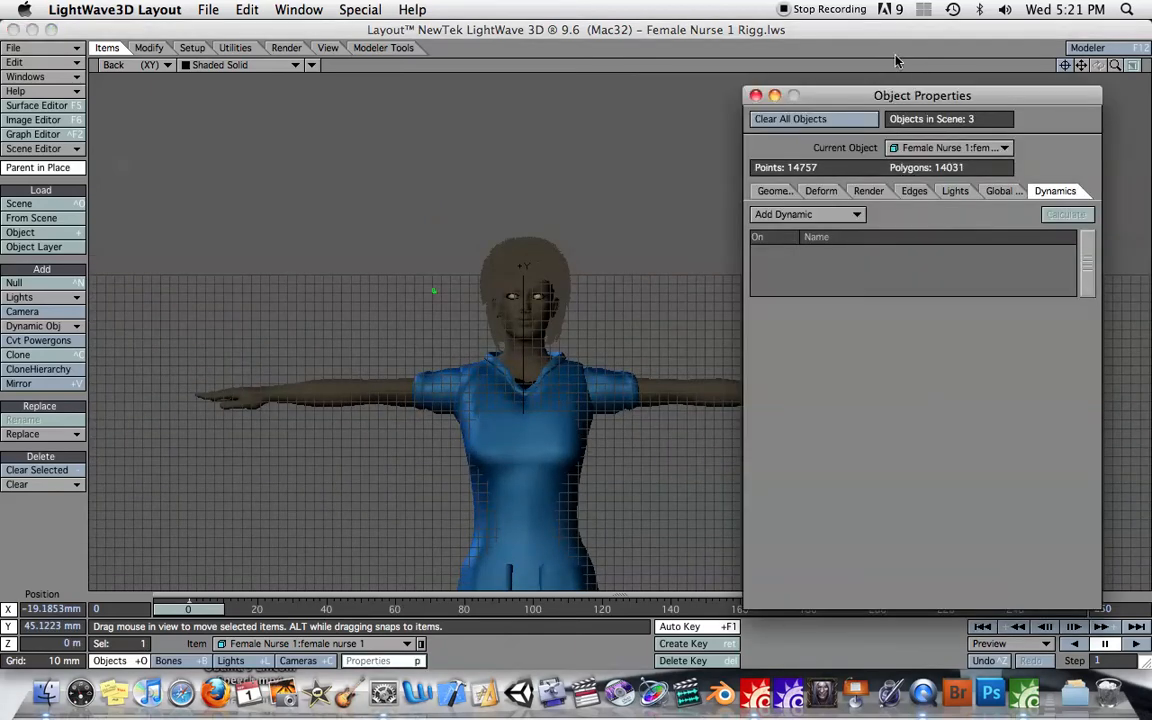
left_click_drag(922, 96, 914, 30)
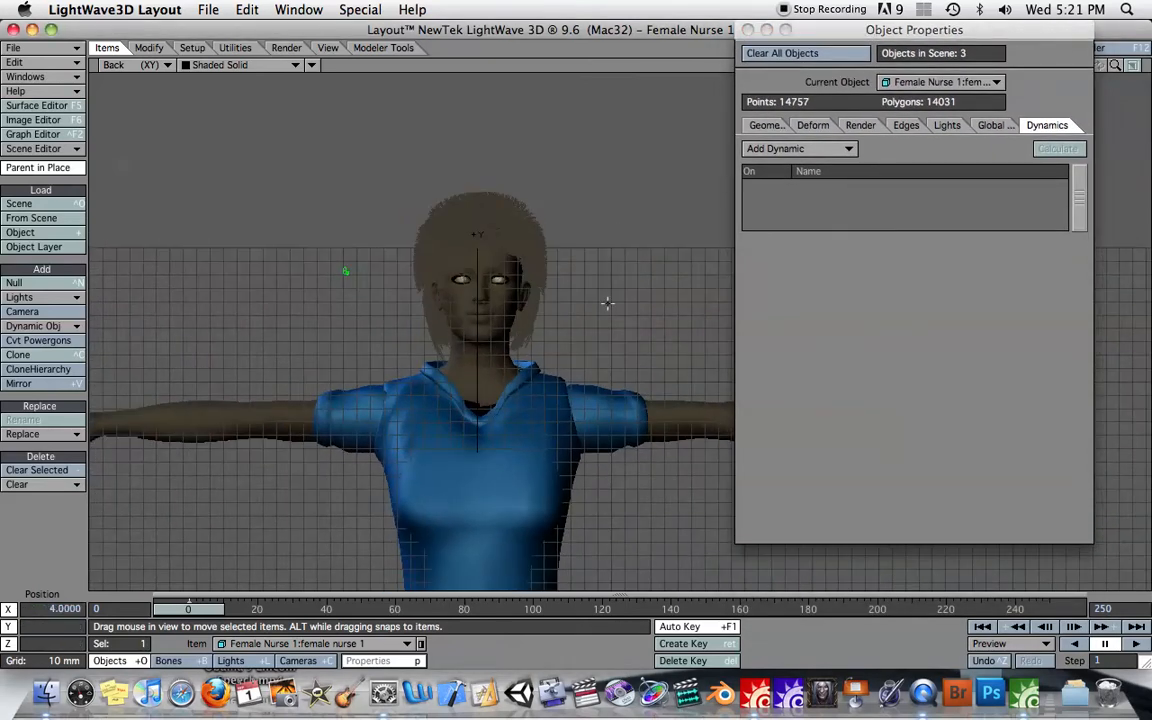
left_click_drag(608, 304, 544, 392)
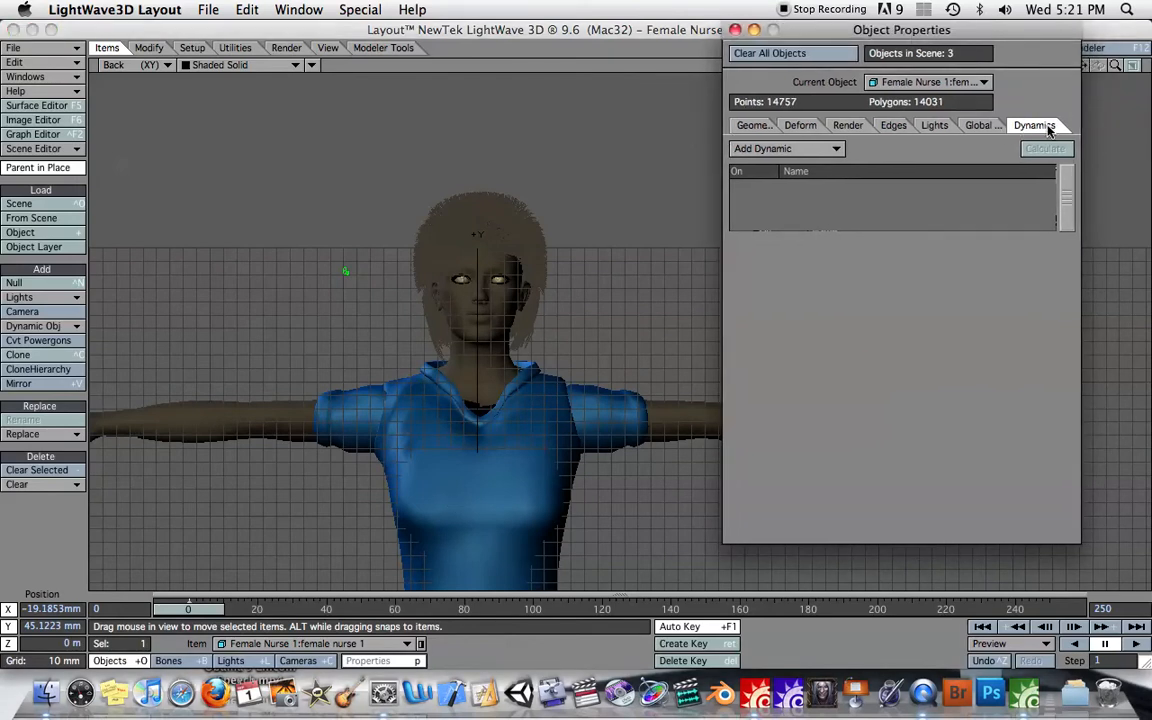
Add a Soft dynamics effect to the nurse mesh, review its SoftFX settings and run Calculate
left_click(788, 148)
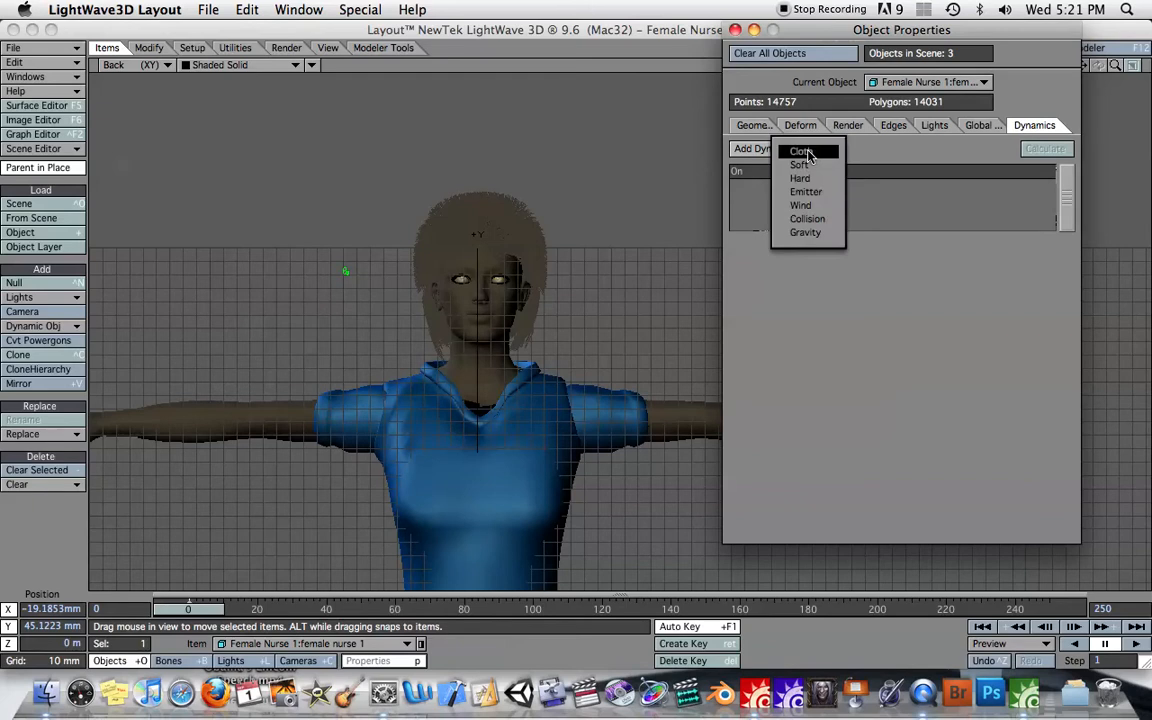
left_click(800, 164)
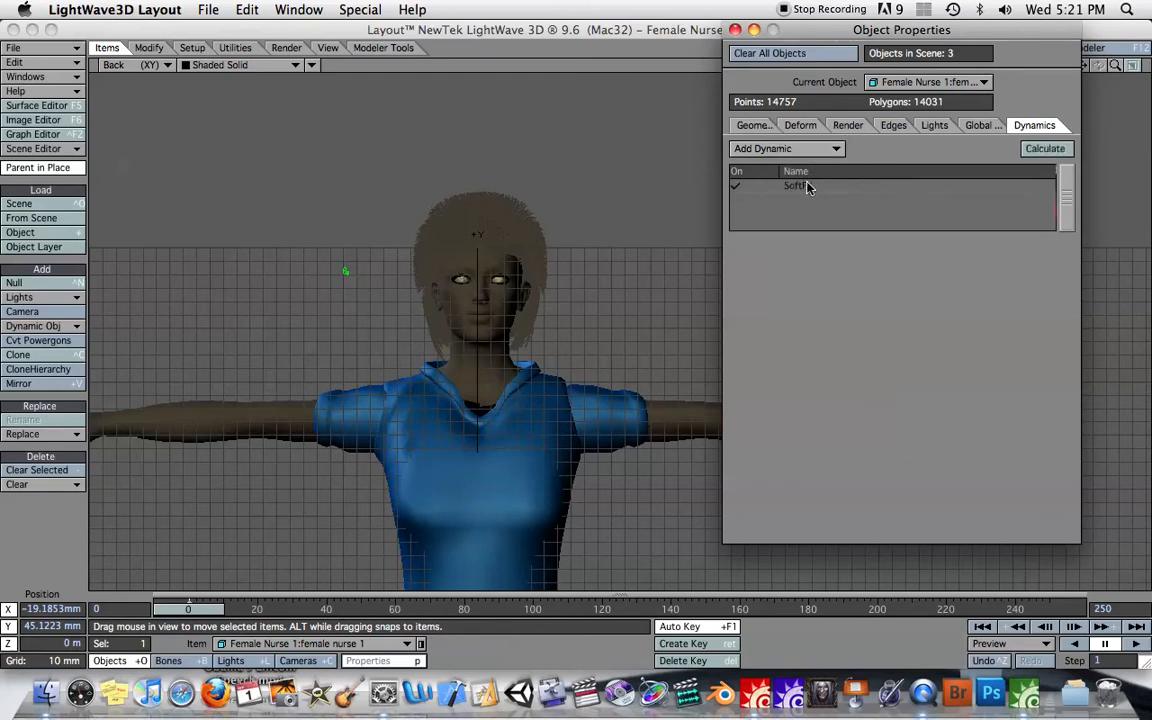
left_click(798, 184)
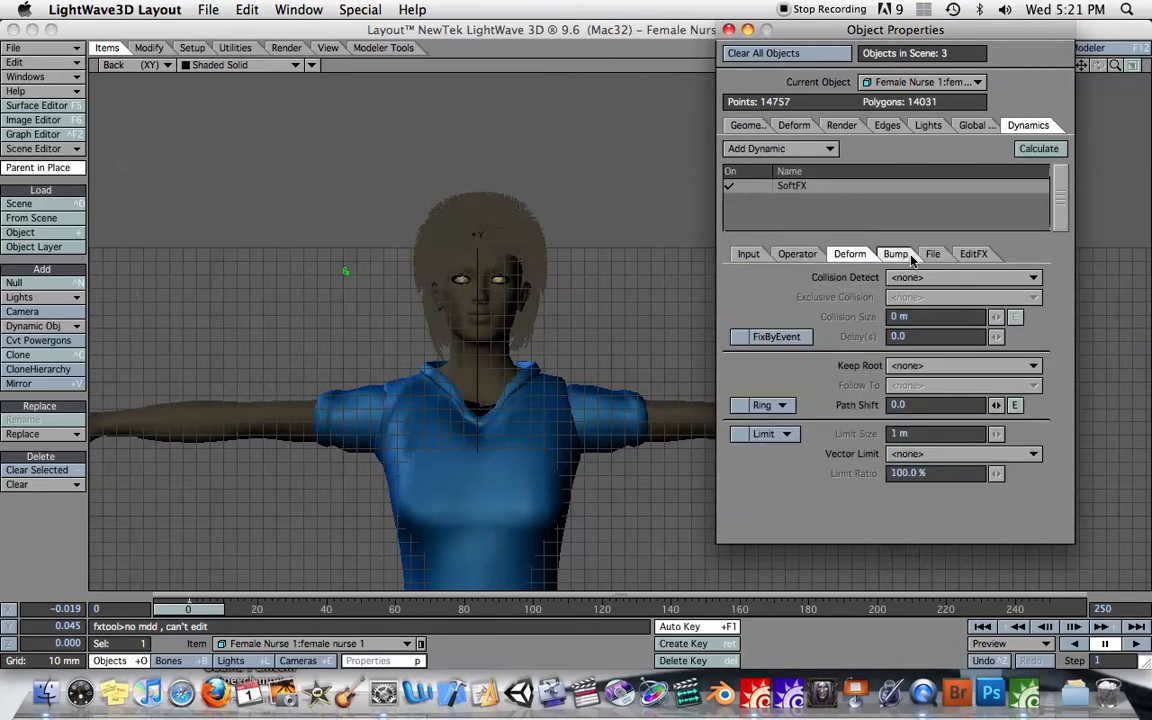
left_click(972, 252)
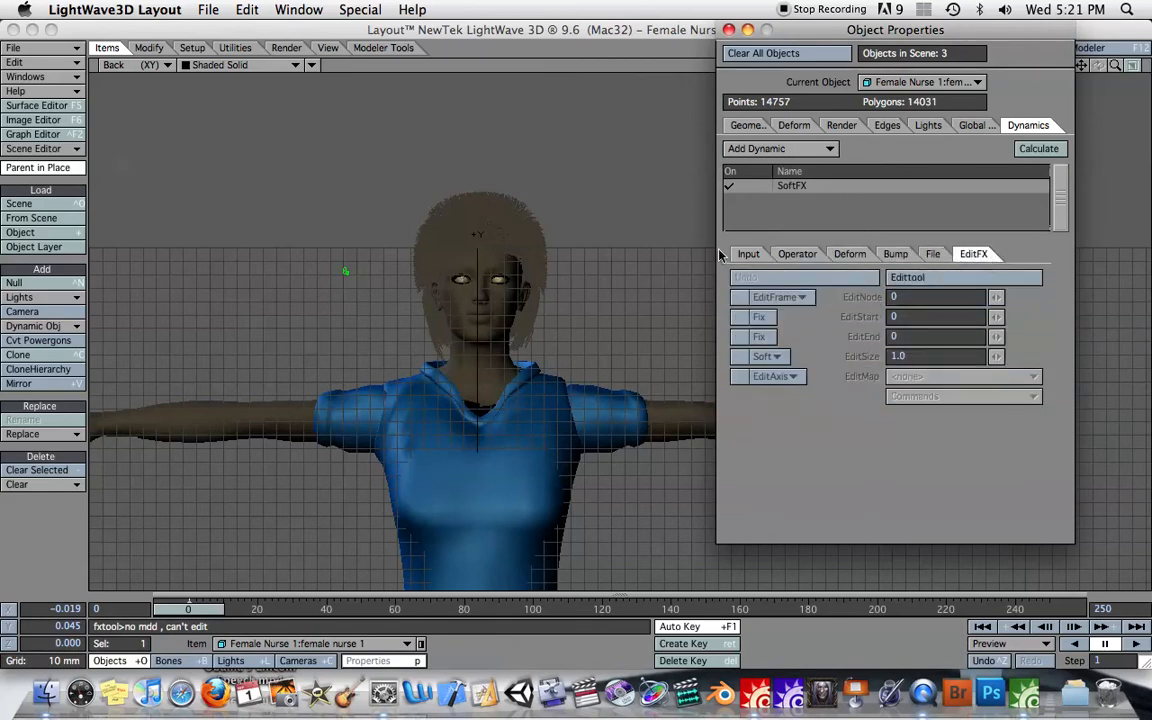
left_click(748, 252)
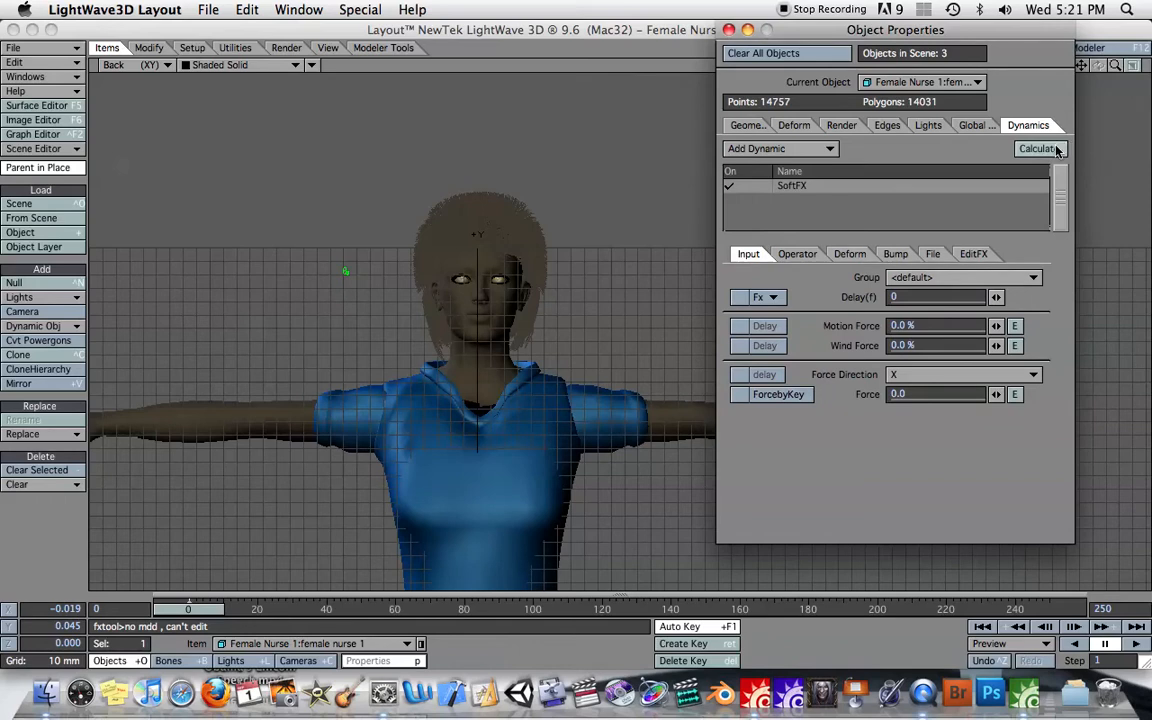
left_click(1036, 148)
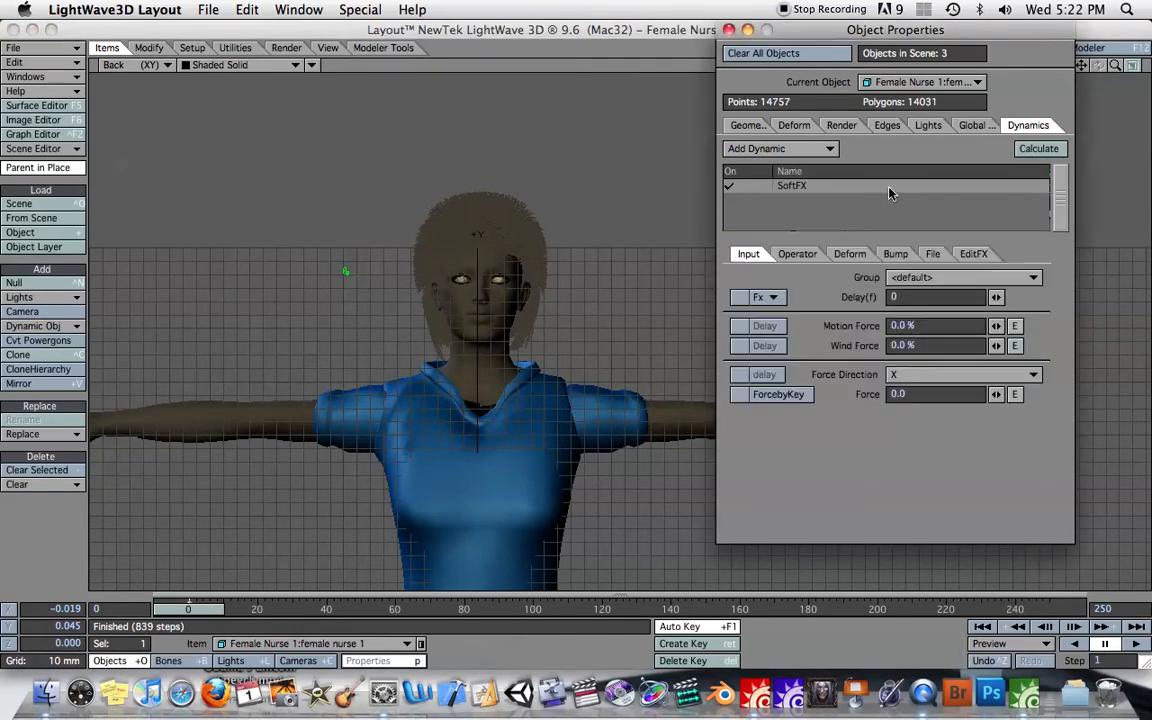
In EditFX pick head point 3198 and use Makepath to create a null tracking it through the animation
left_click(972, 252)
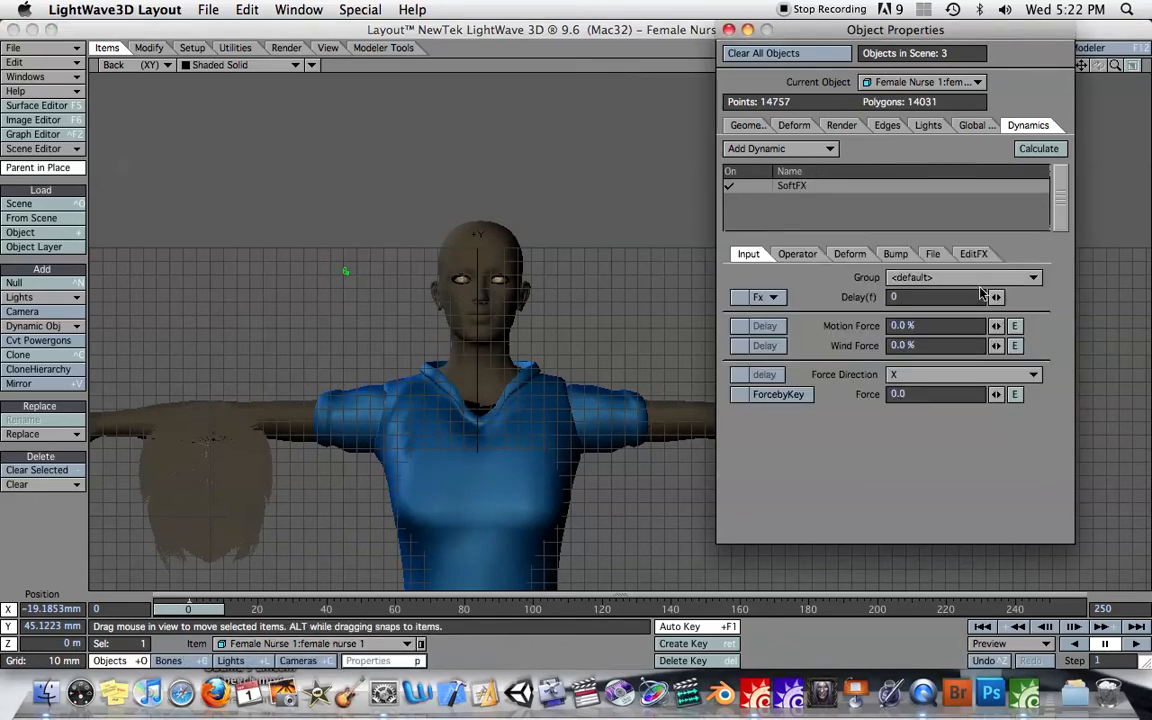
left_click(972, 252)
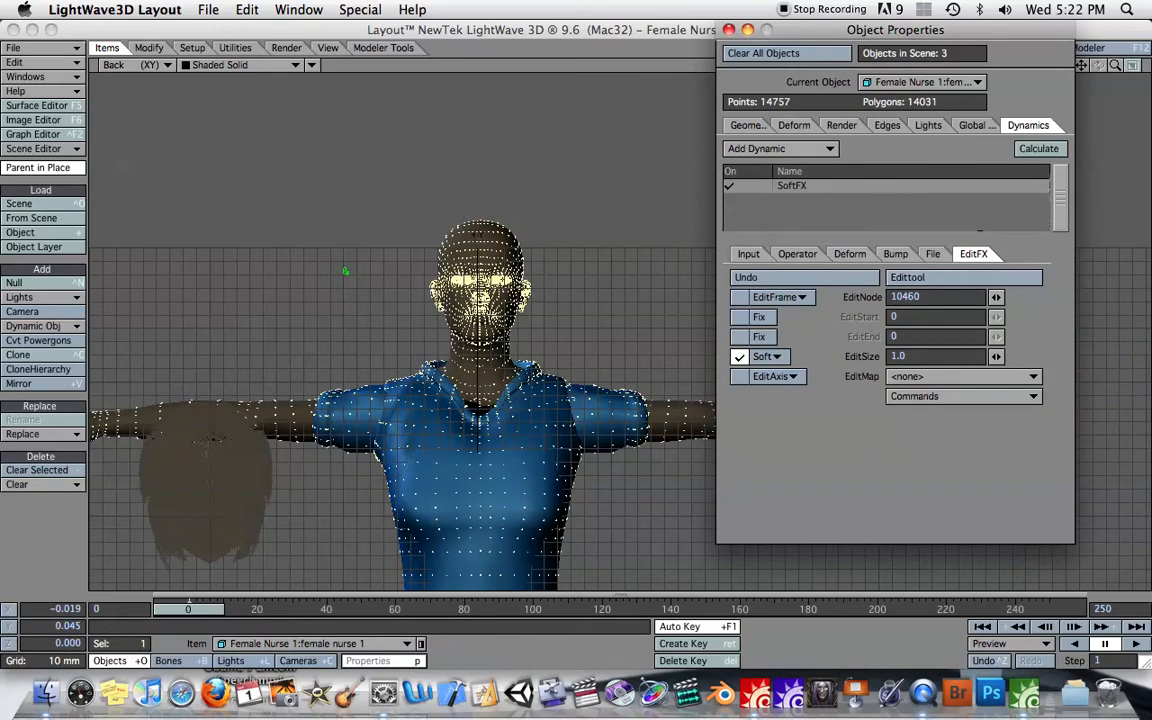
left_click(136, 64)
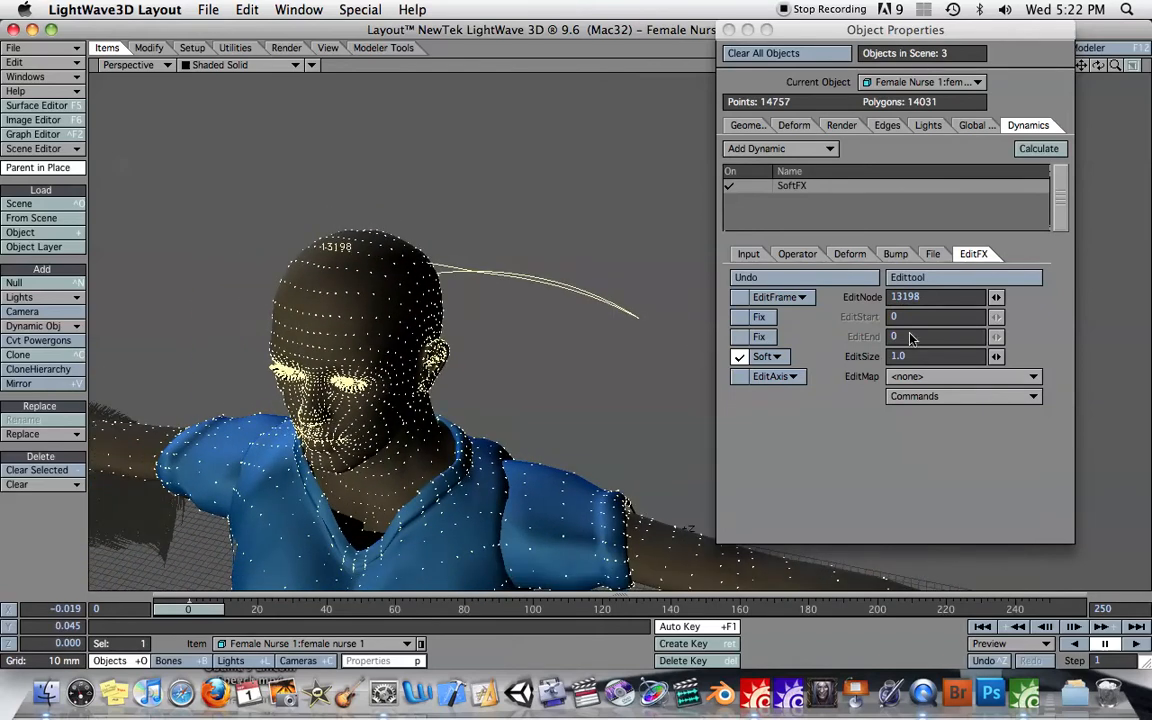
left_click(964, 376)
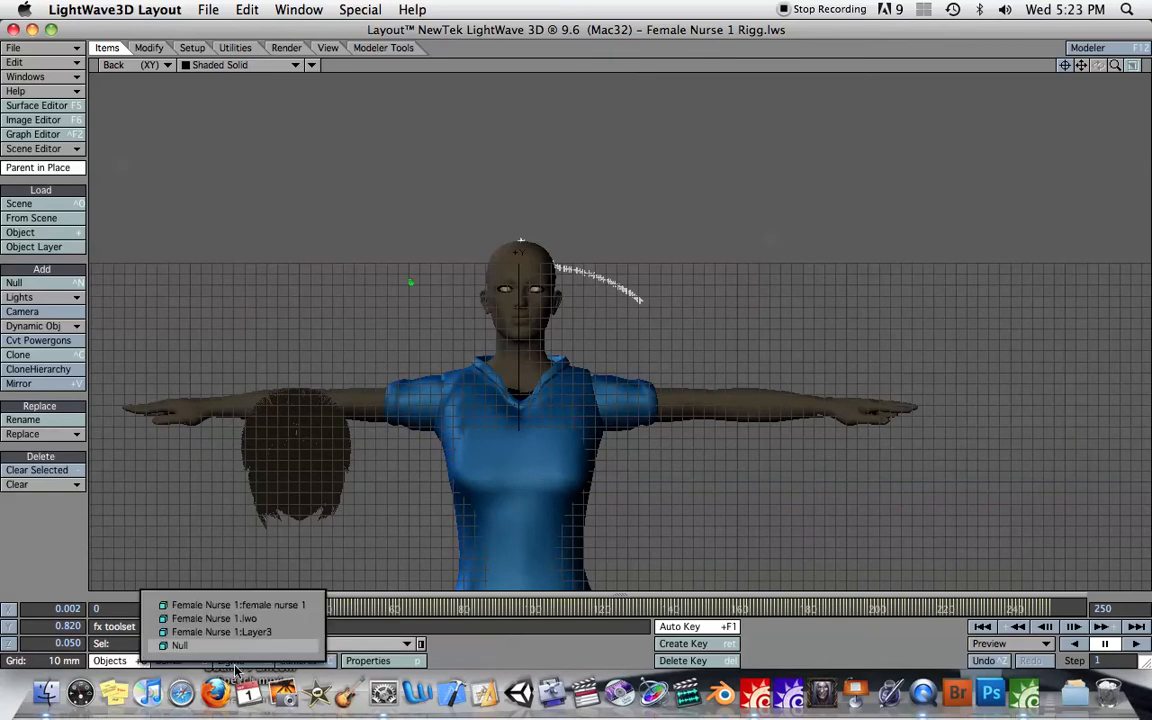
Select the hair layer and move it up onto the nurse's scalp in the Right and Back views
left_click(222, 632)
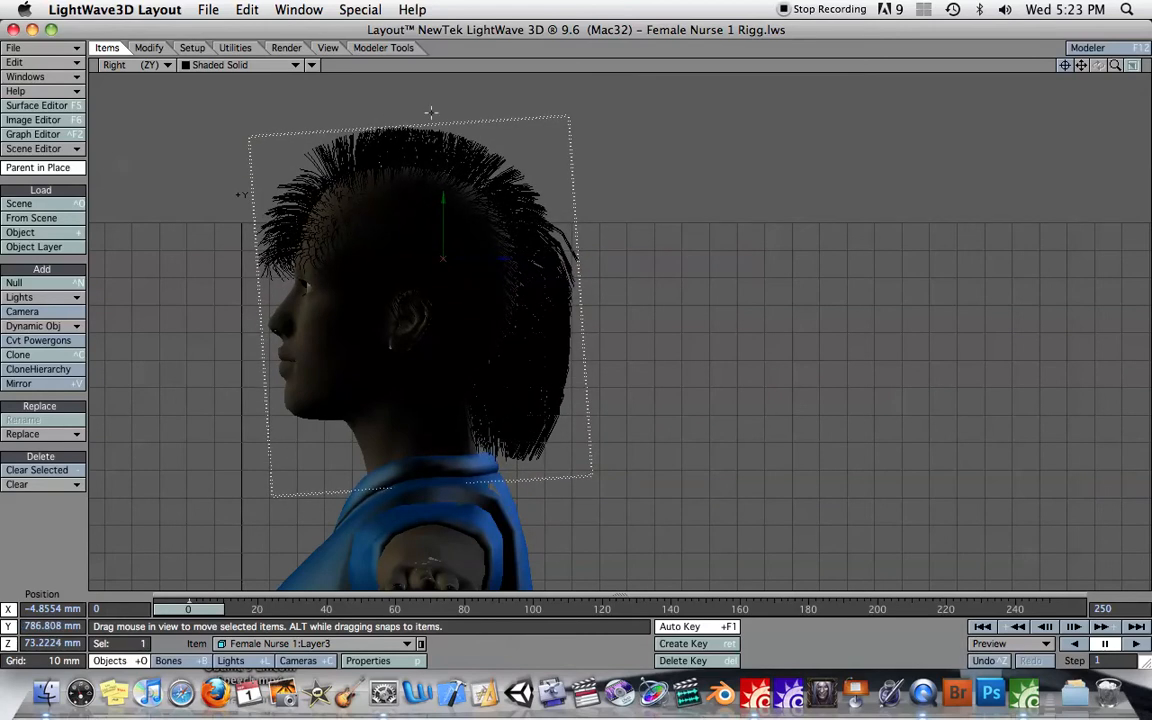
left_click(150, 64)
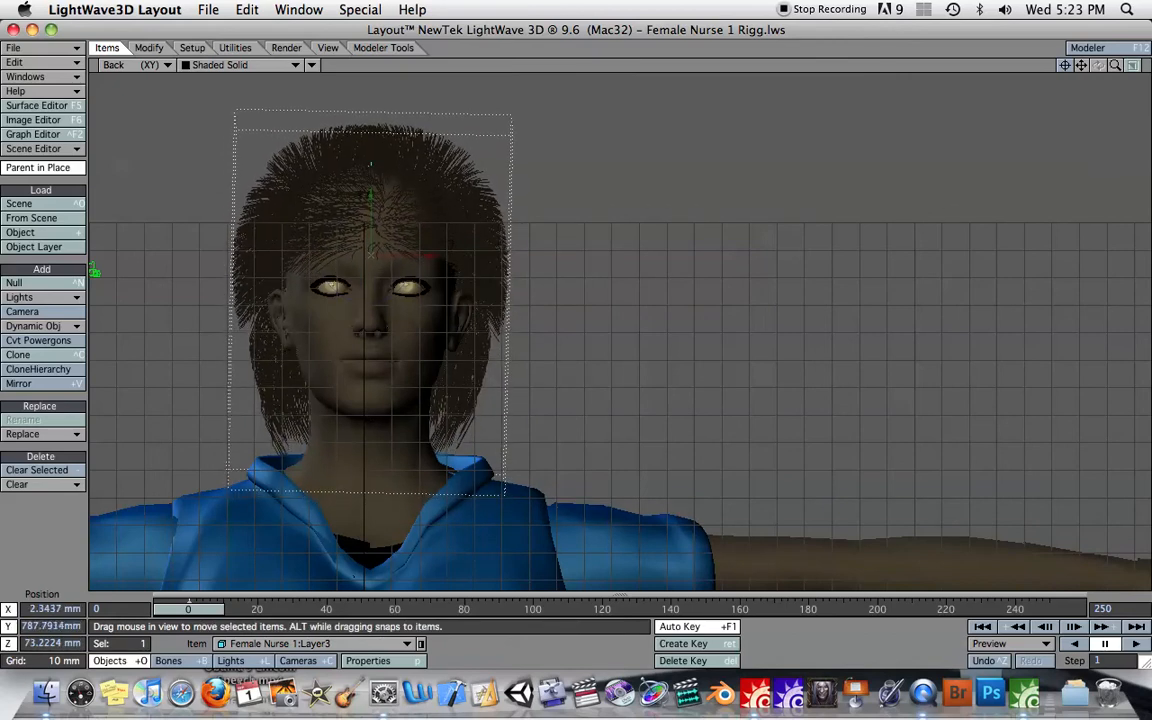
left_click(32, 134)
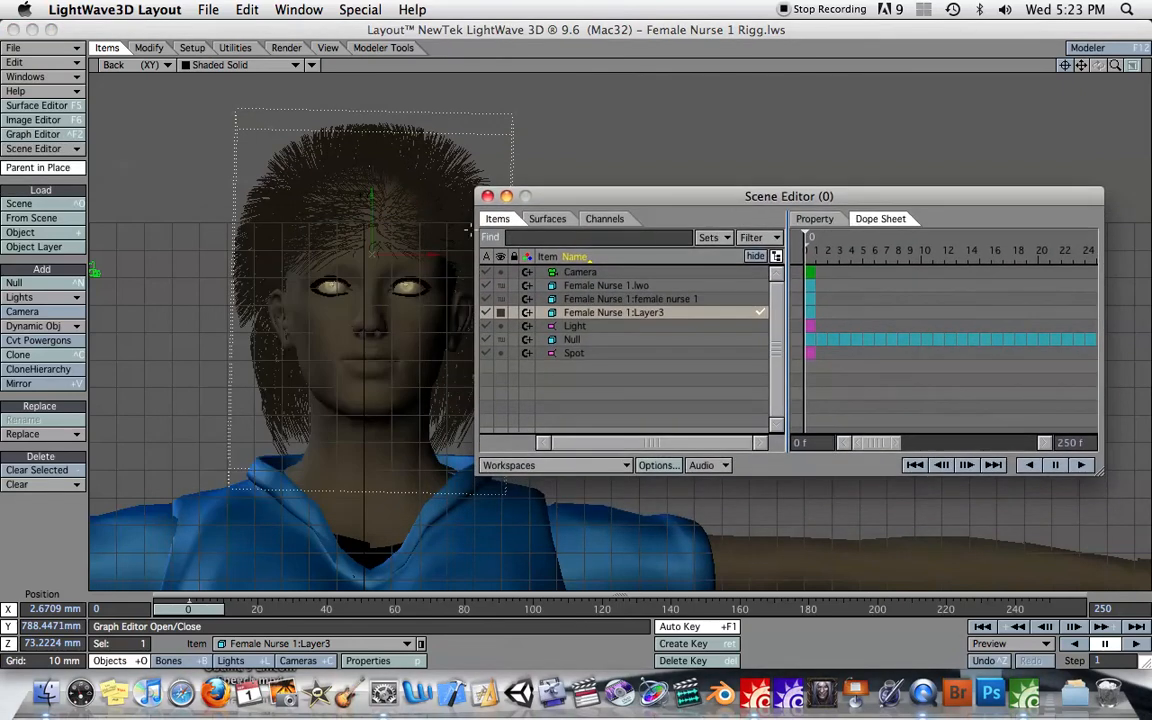
In the Scene Editor parent the hair layer to the head-tracking null and close the editor
left_click_drag(788, 196, 772, 160)
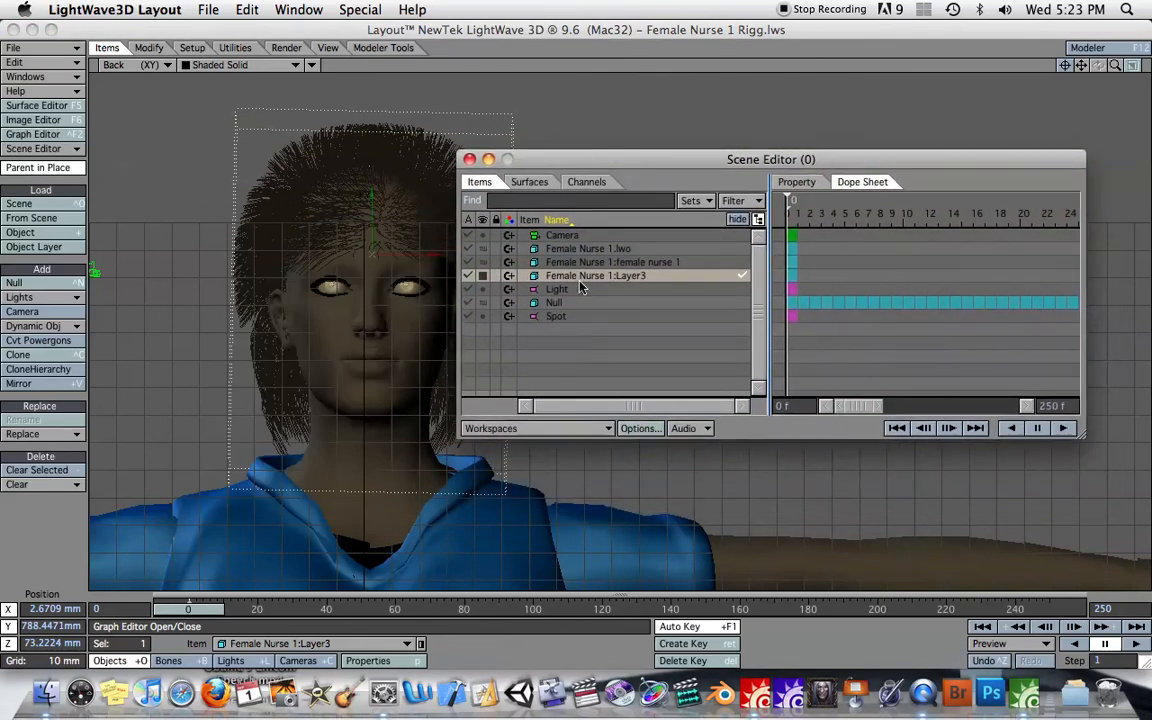
left_click(554, 302)
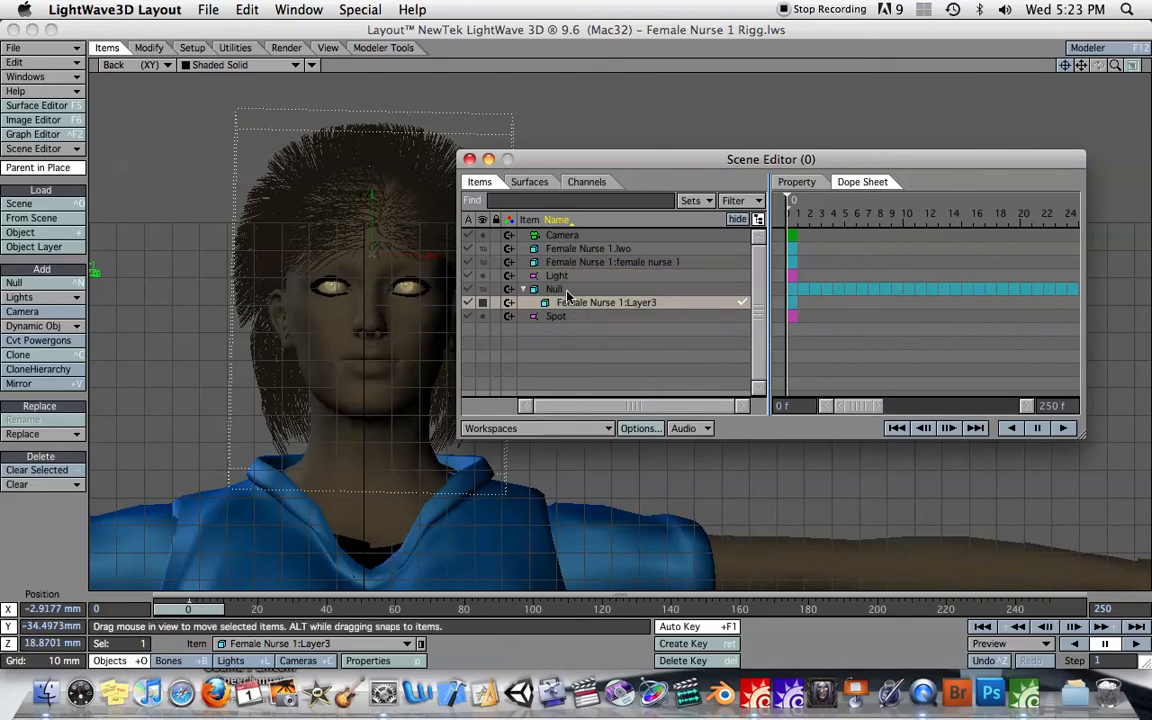
left_click(470, 160)
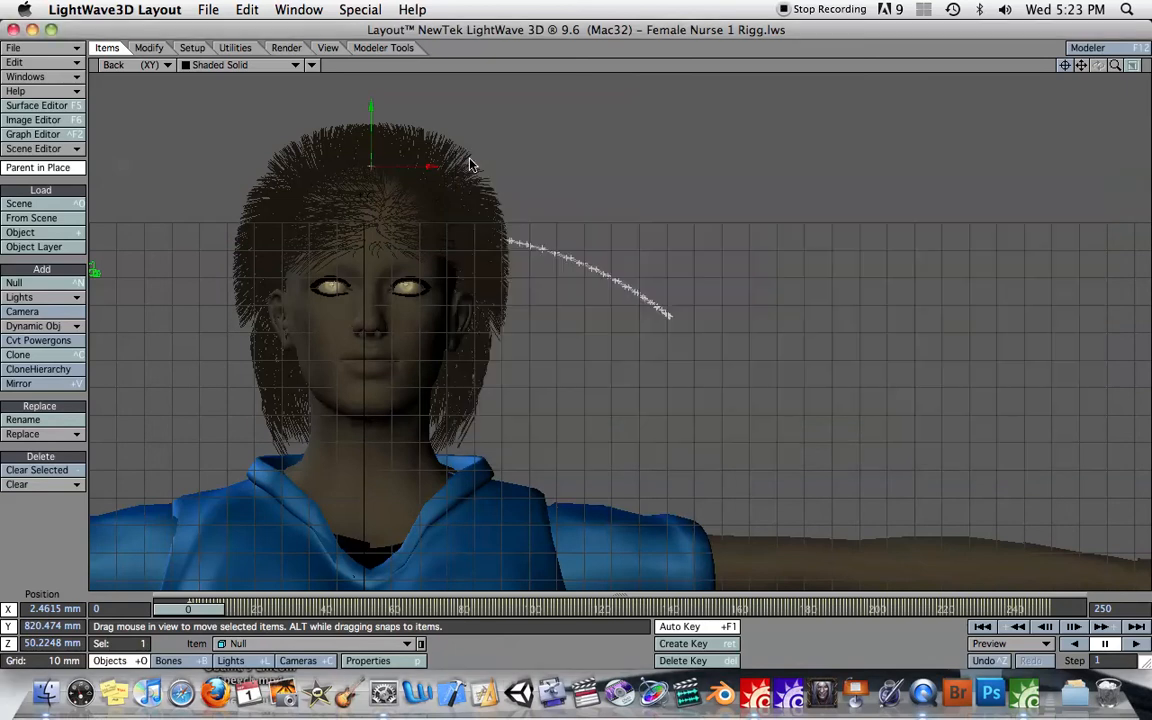
left_click(130, 64)
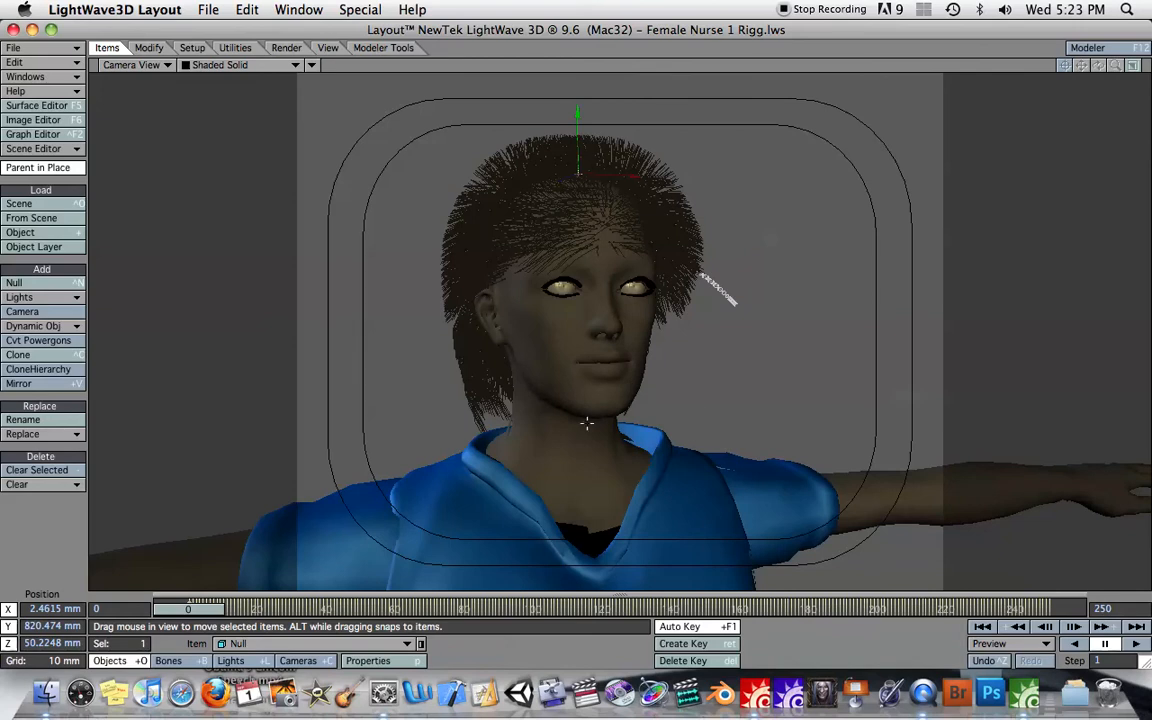
mouse_move(636, 364)
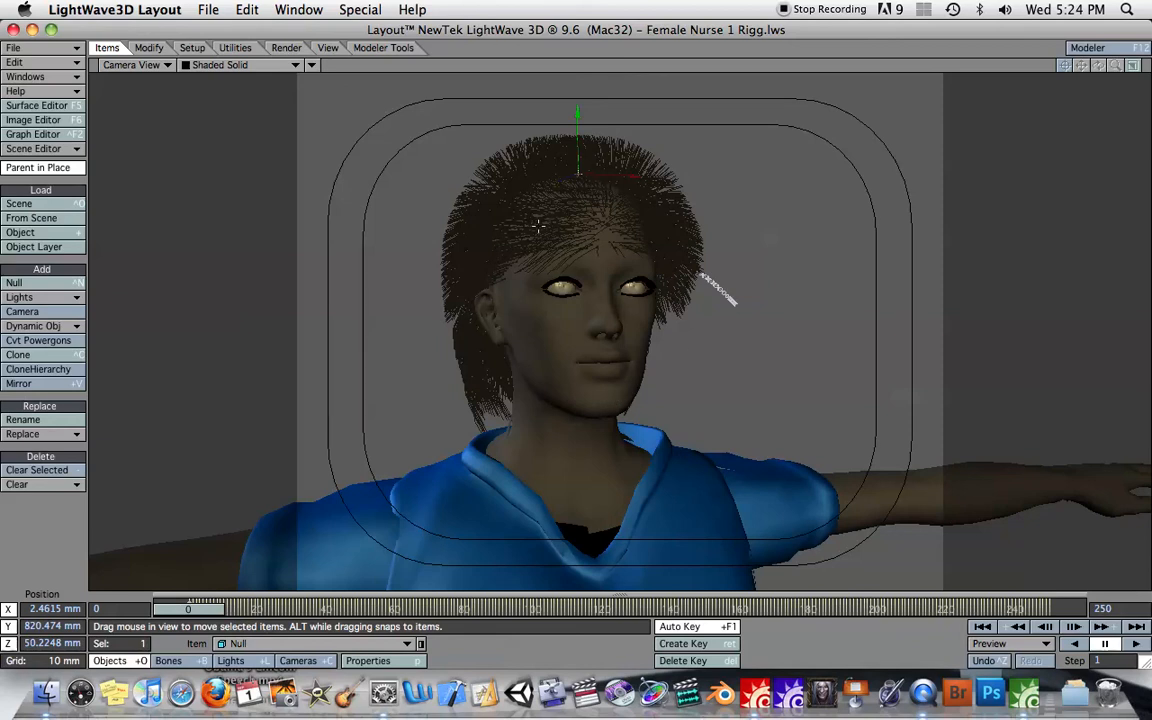
mouse_move(632, 300)
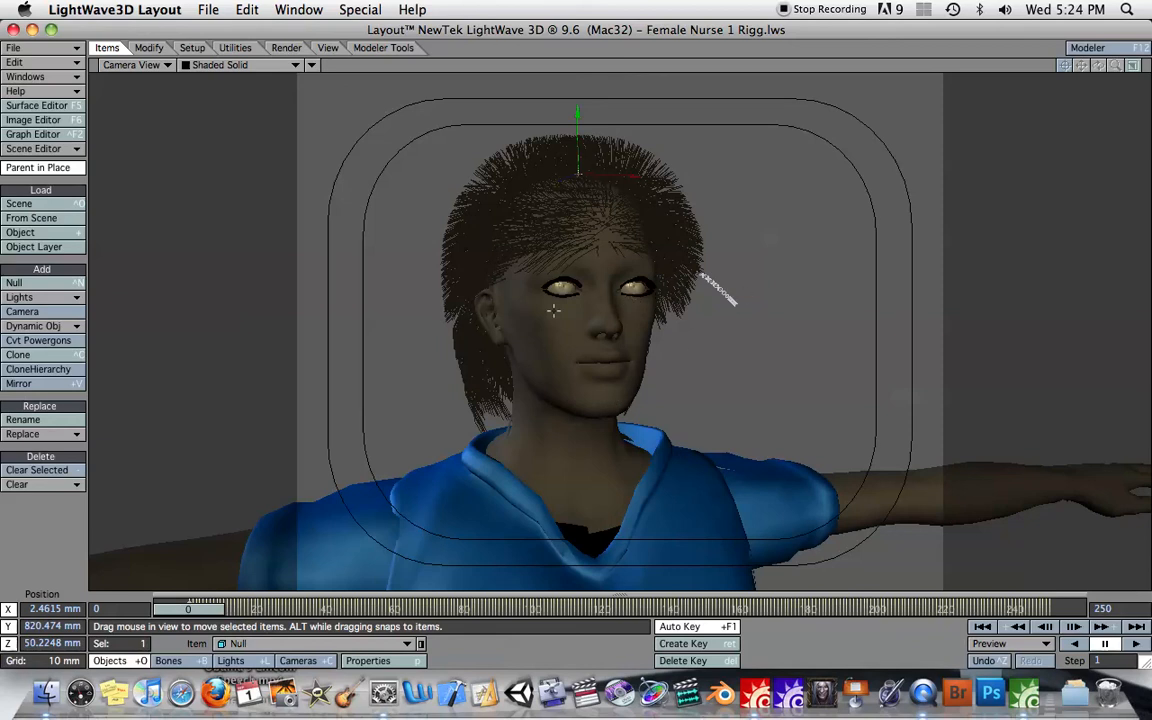
mouse_move(672, 212)
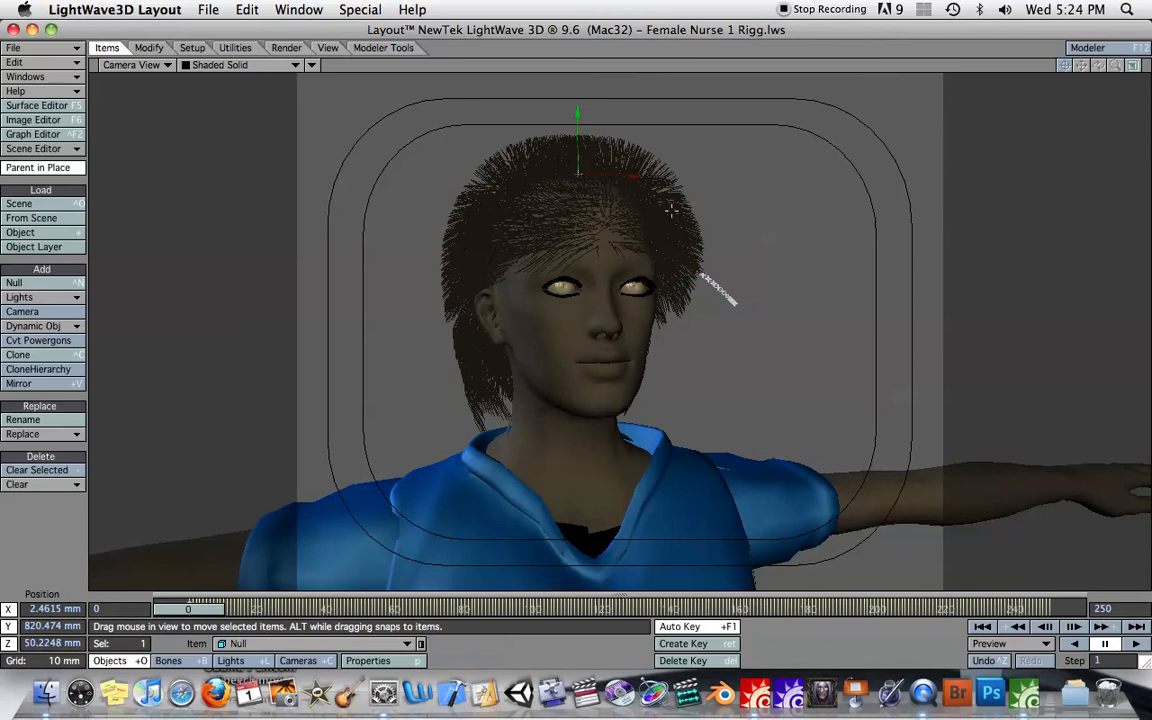
mouse_move(678, 200)
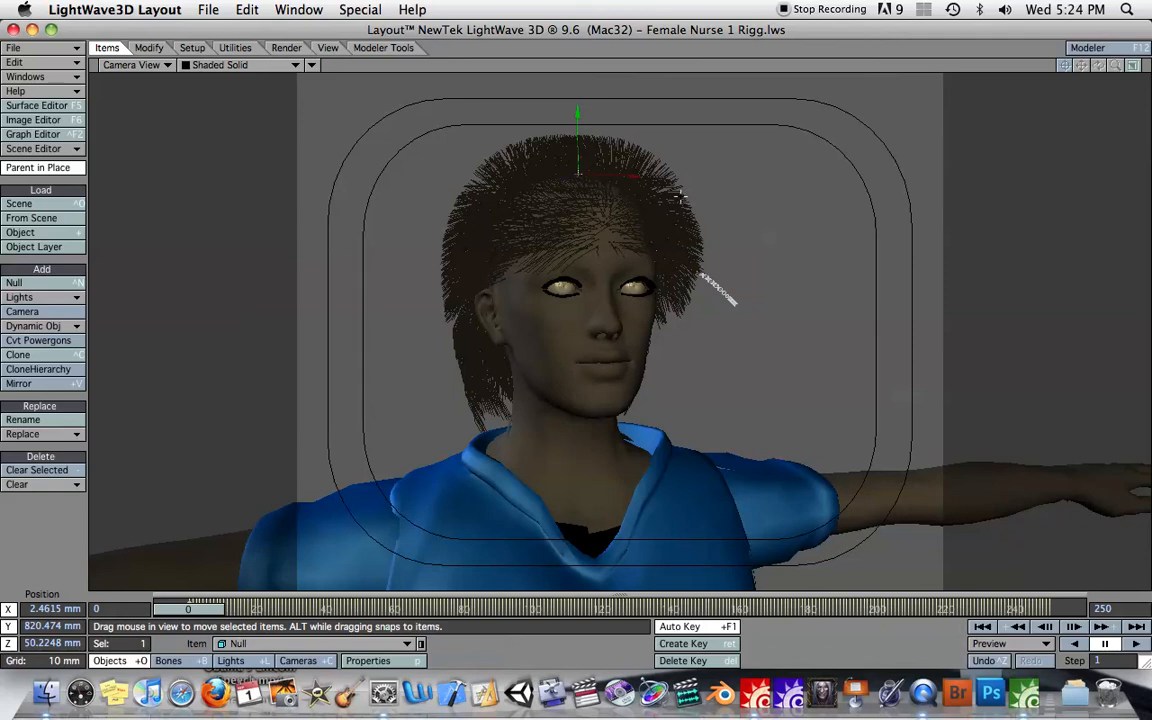
mouse_move(848, 372)
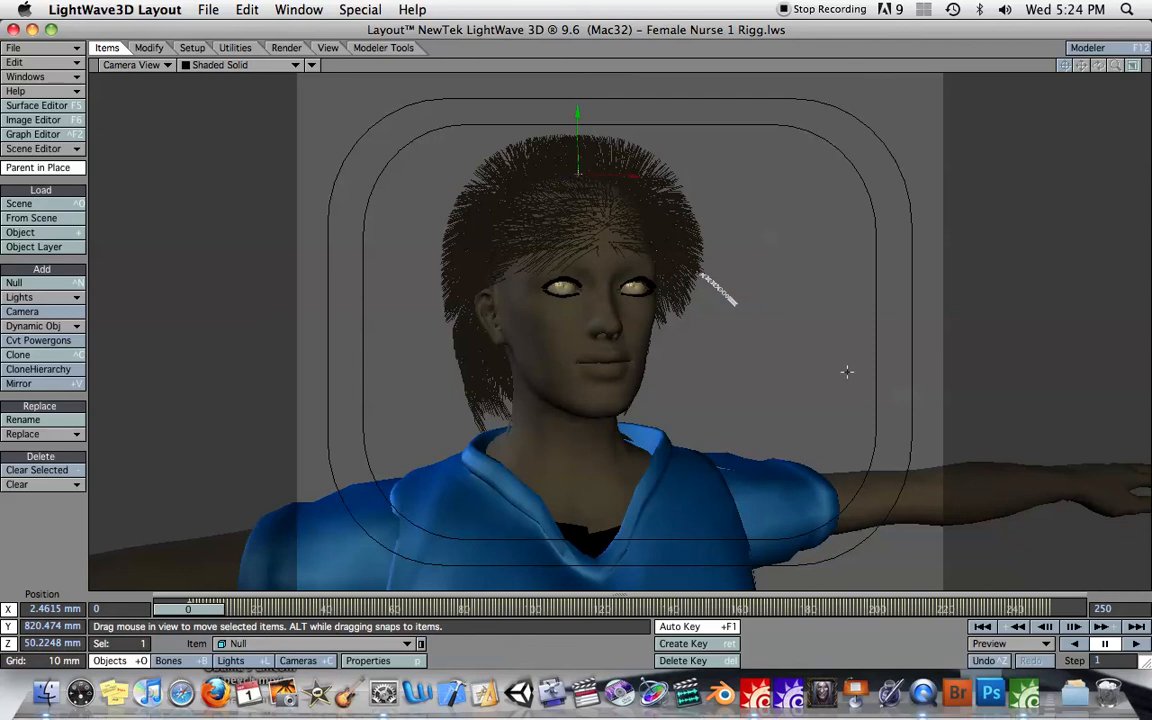
mouse_move(768, 336)
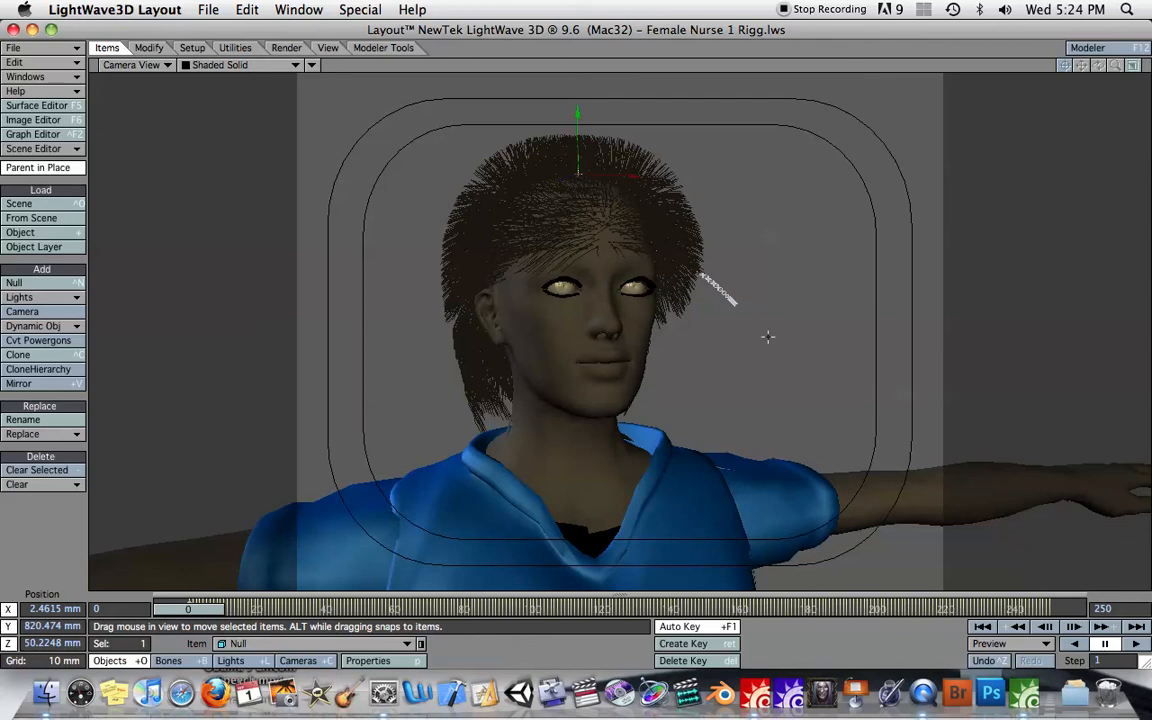
mouse_move(680, 358)
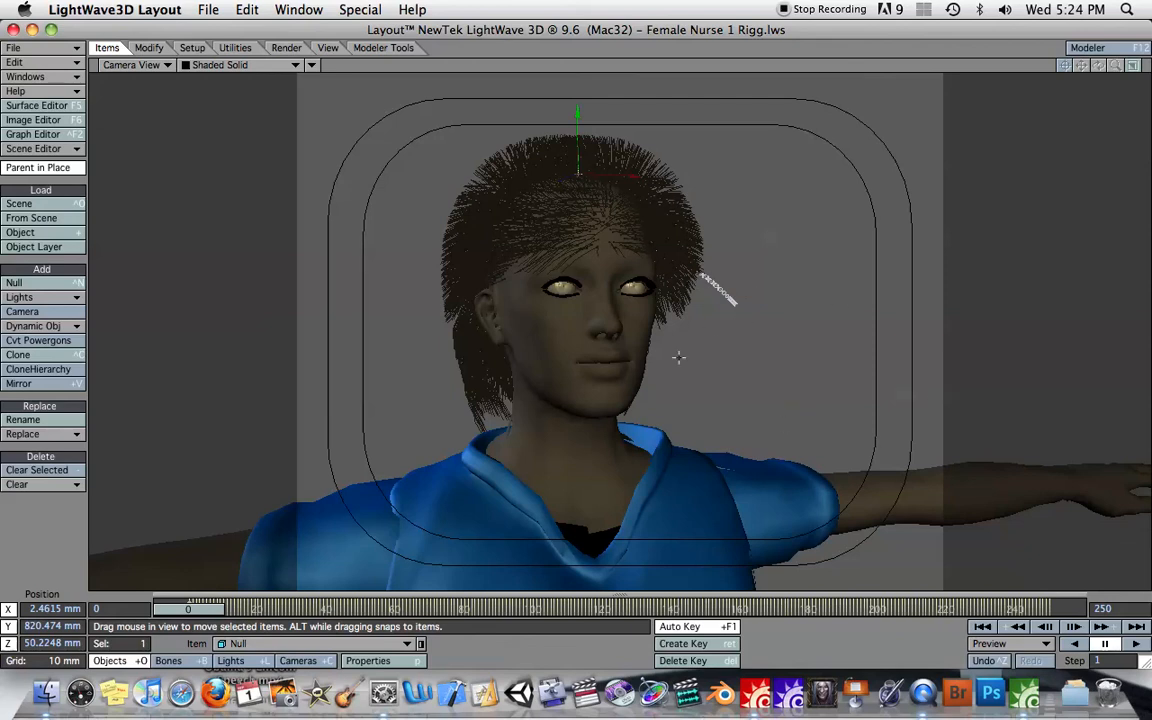